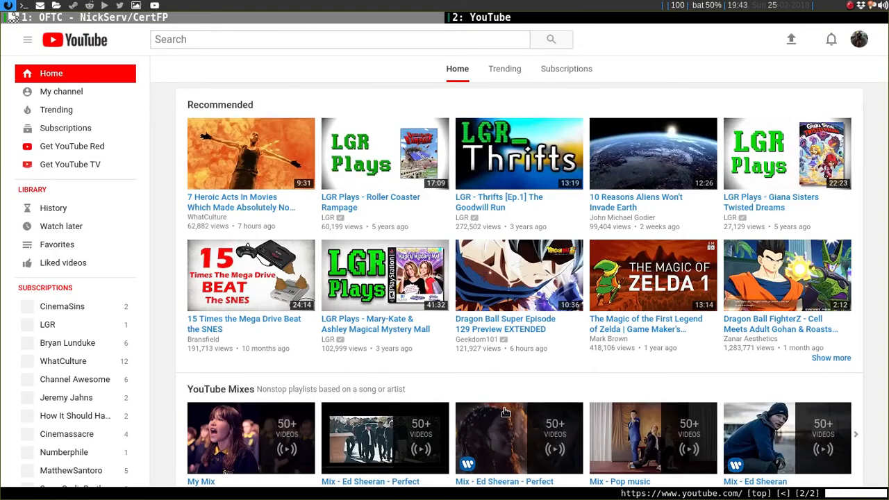
# Step: Reload the YouTube home page to refresh the recommendations feed
pyautogui.click(860, 39)
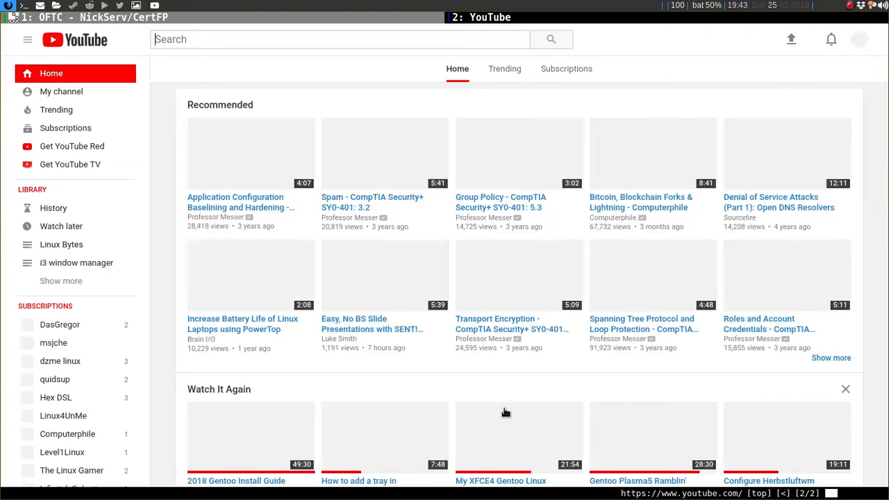
pyautogui.press('f')
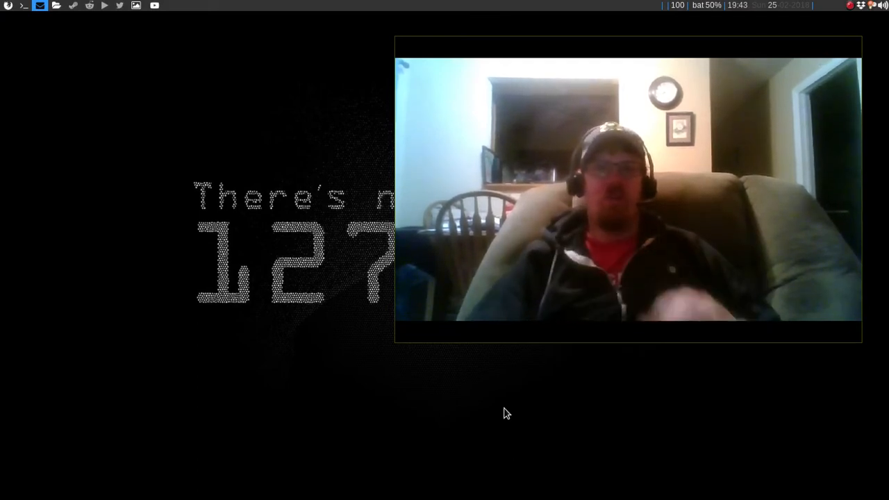
pyautogui.moveTo(122, 98)
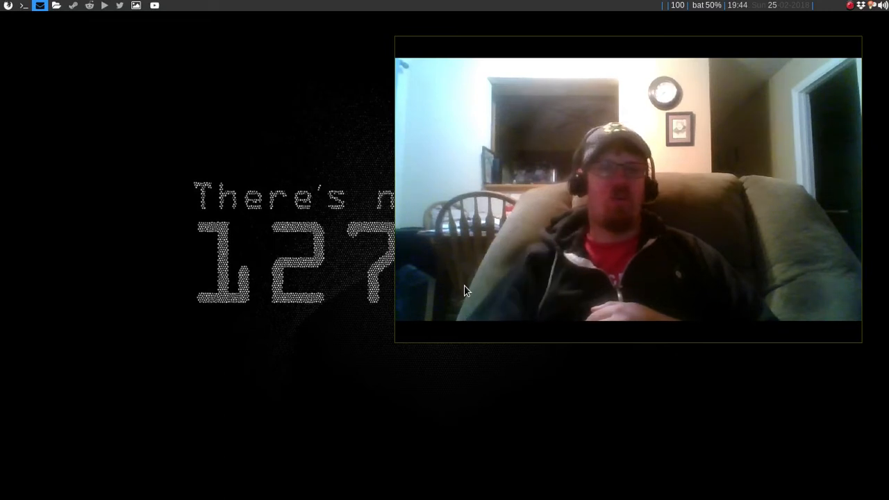
pyautogui.moveTo(329, 65)
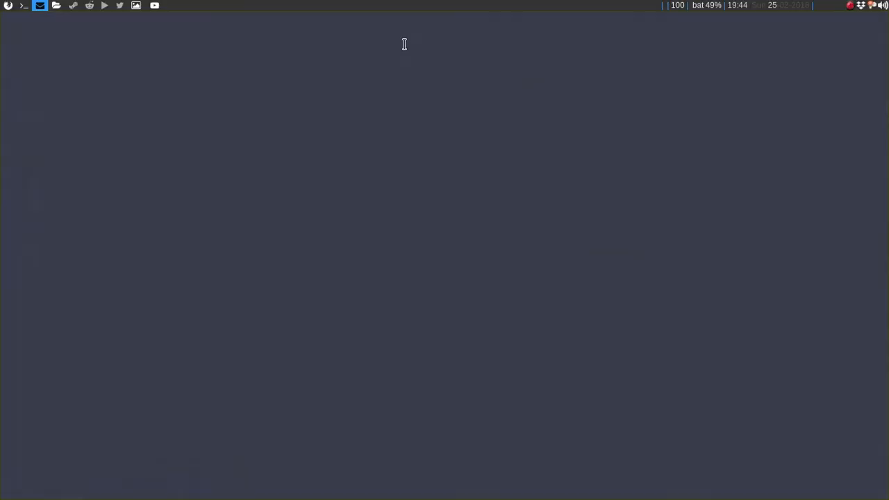
# Step: Open panel.sh in Vim from the terminal and move down to the fixed font line
pyautogui.click(24, 6)
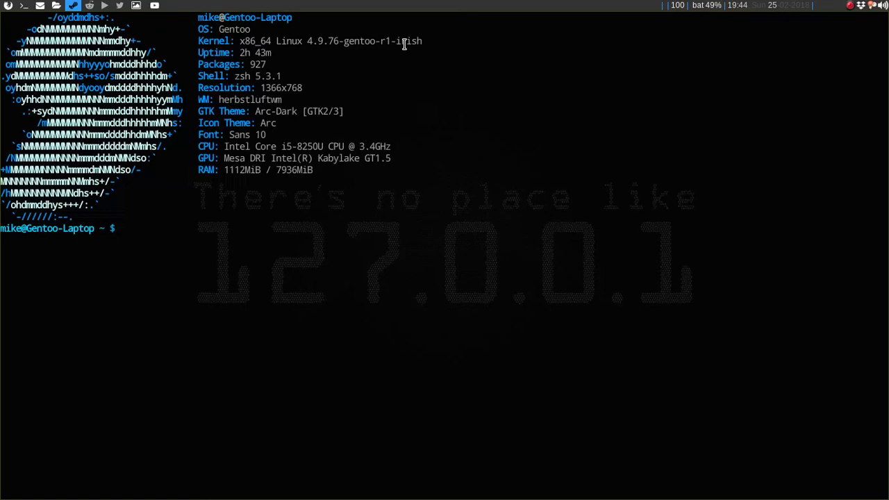
pyautogui.write('e{')
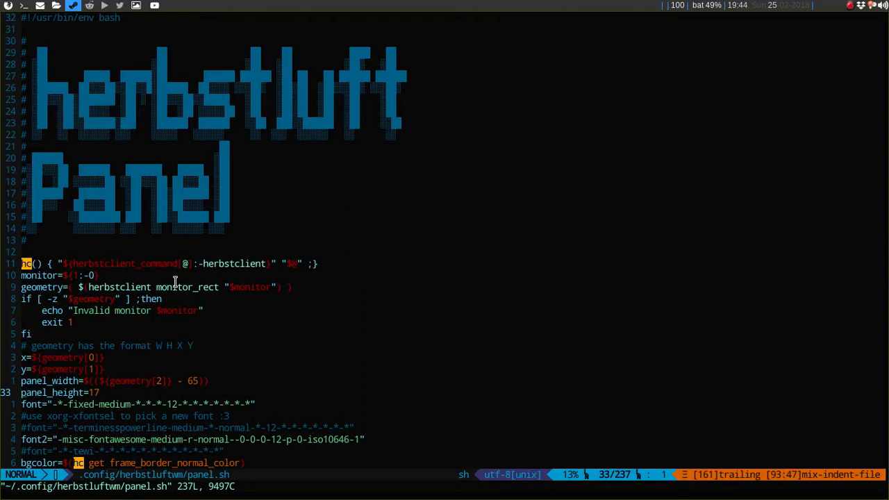
pyautogui.press('j')
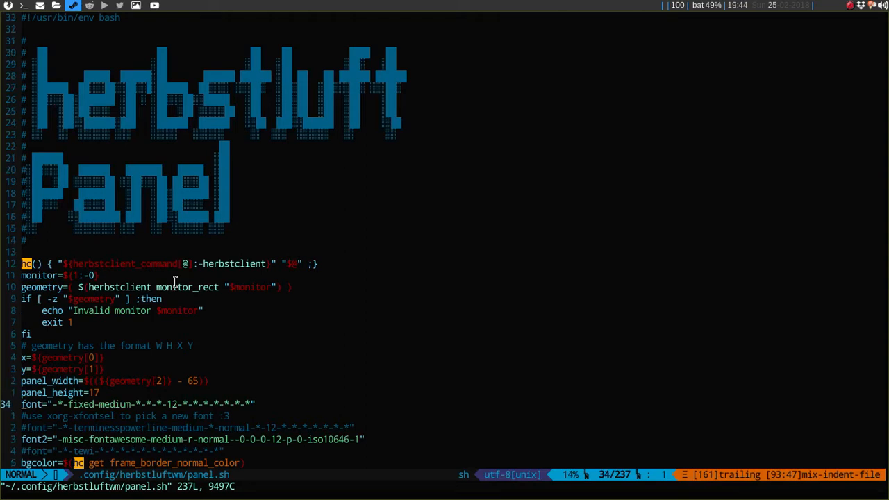
pyautogui.scroll(-3)
pyautogui.write('#')
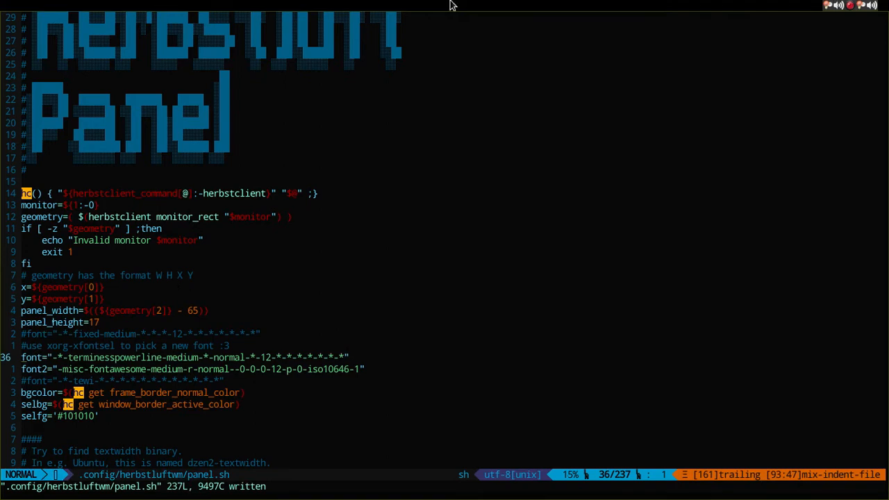
pyautogui.moveTo(361, 5)
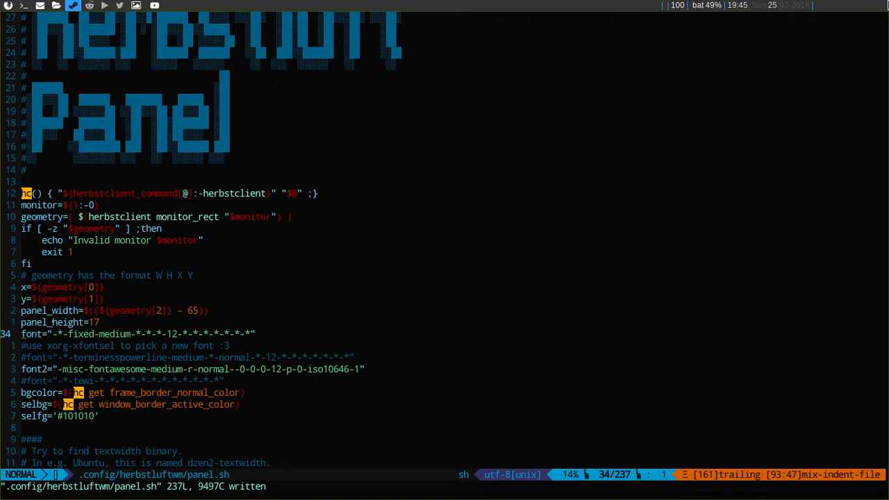
pyautogui.moveTo(880, 6)
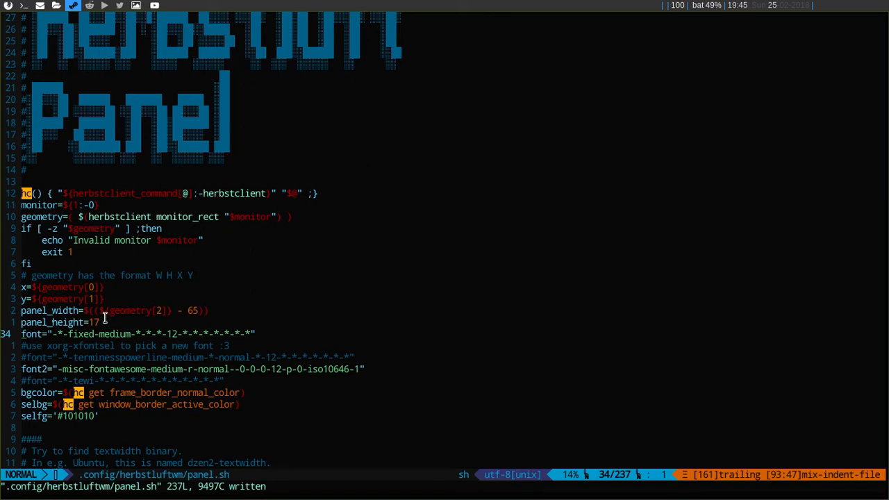
pyautogui.moveTo(535, 5)
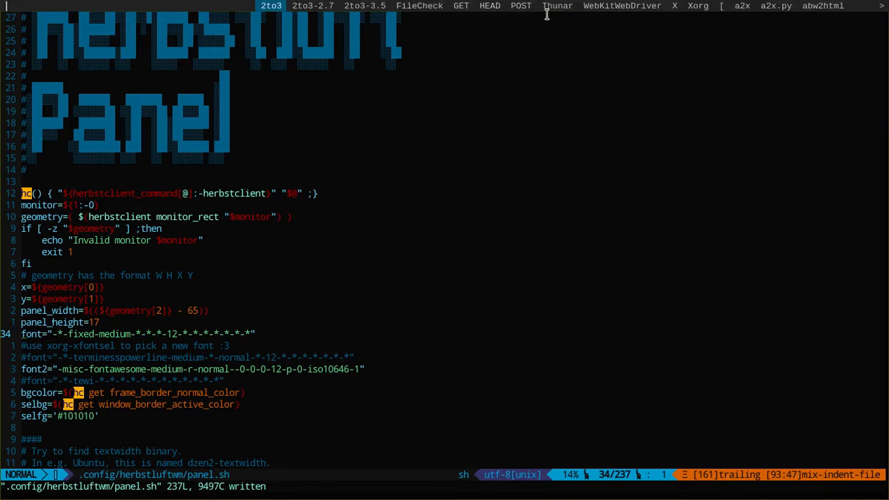
pyautogui.write('red')
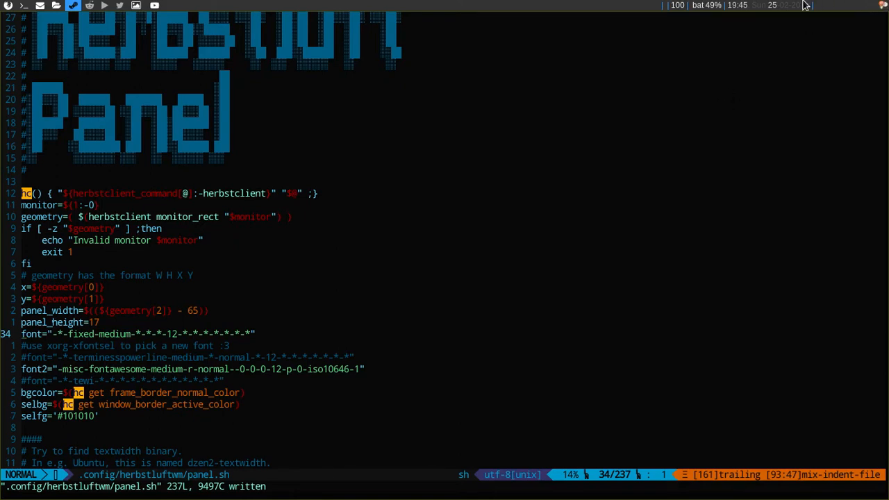
pyautogui.moveTo(835, 6)
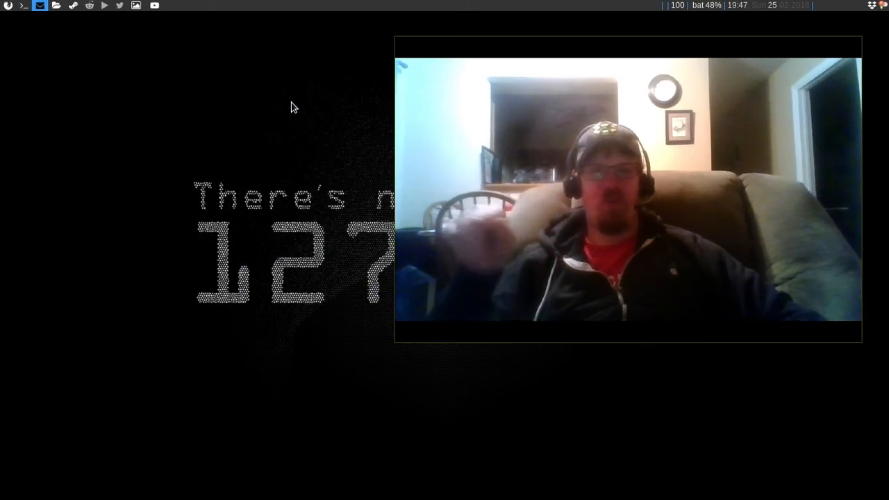
pyautogui.moveTo(521, 133)
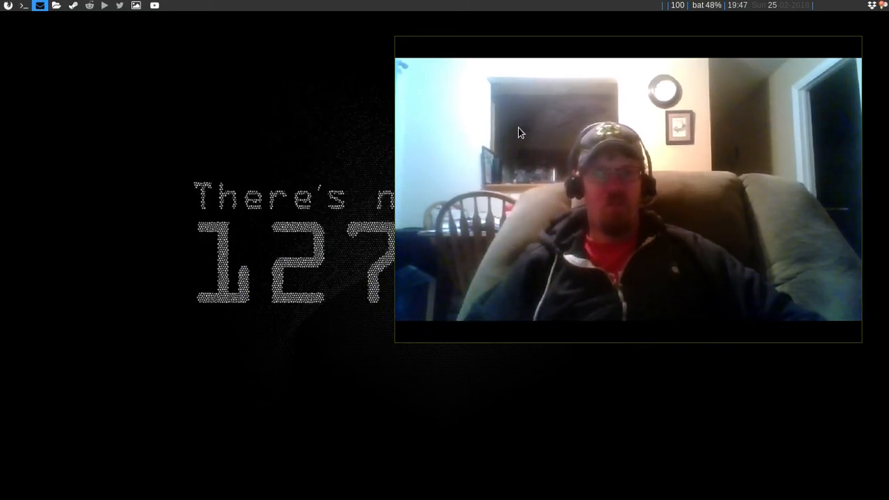